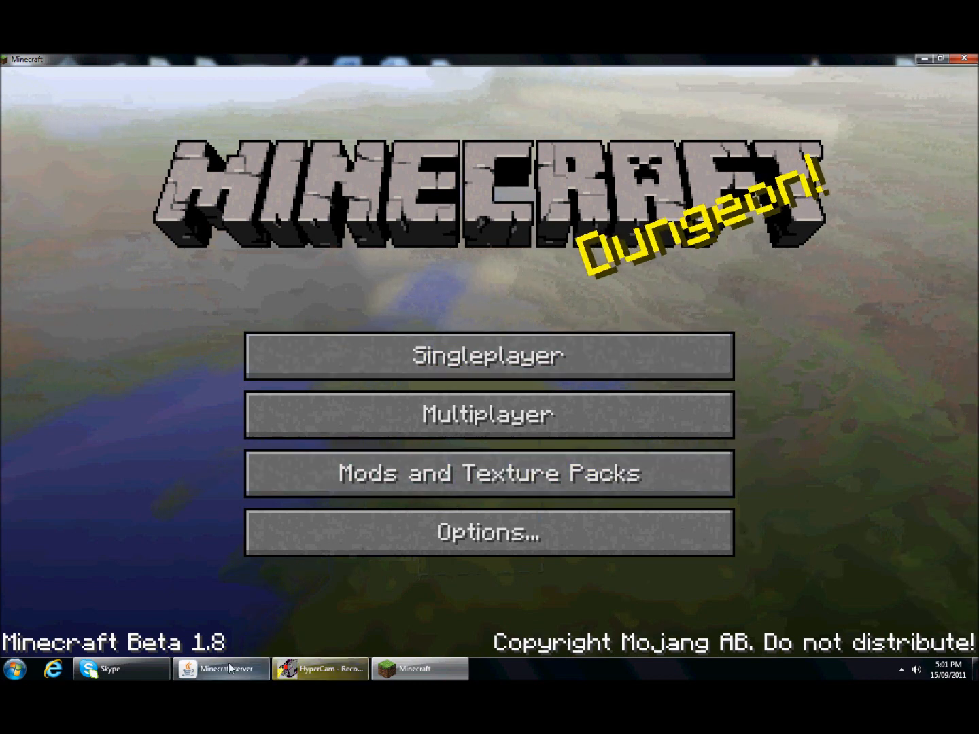
Step: Bring up the running server's log and clear the selected log text
{"action": "left_click", "coordinate": [221, 669]}
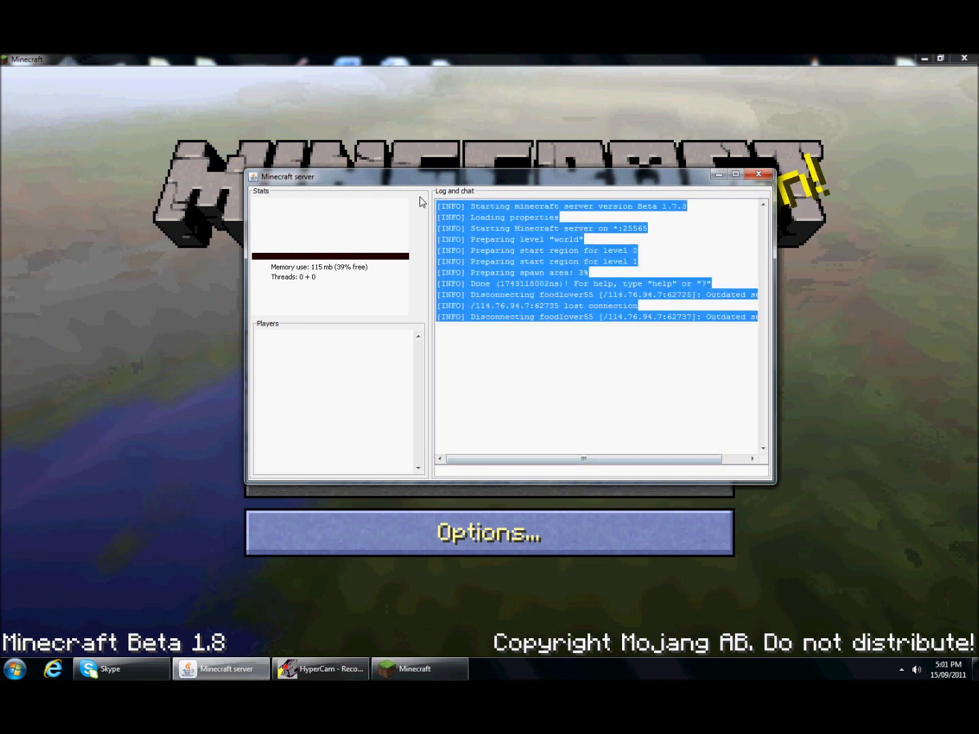
{"action": "left_click", "coordinate": [551, 344]}
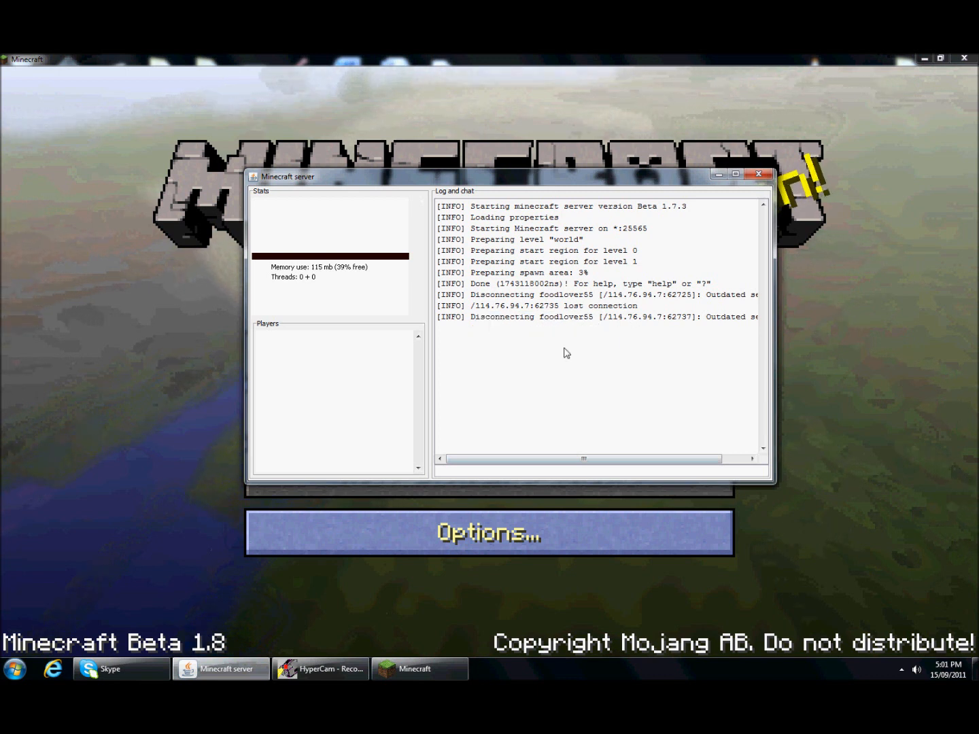
{"action": "double_click", "coordinate": [517, 316]}
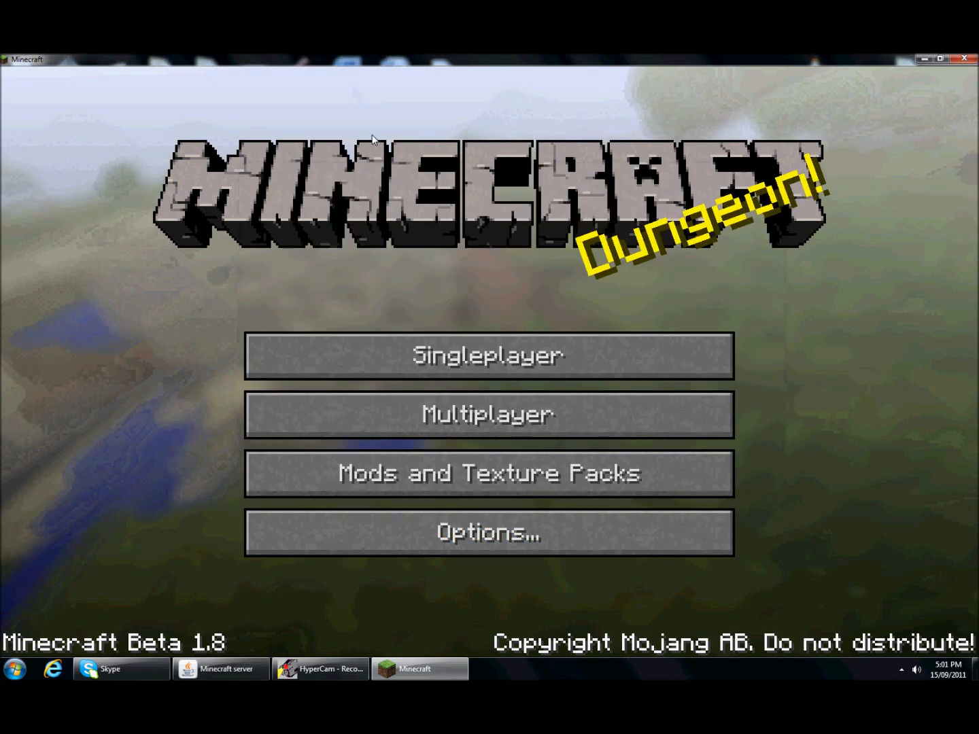
Step: Try joining the old 1.7.3 server, return after the outdated disconnect, and visit the download page
{"action": "left_click", "coordinate": [488, 414]}
{"action": "type", "text": "114.7"}
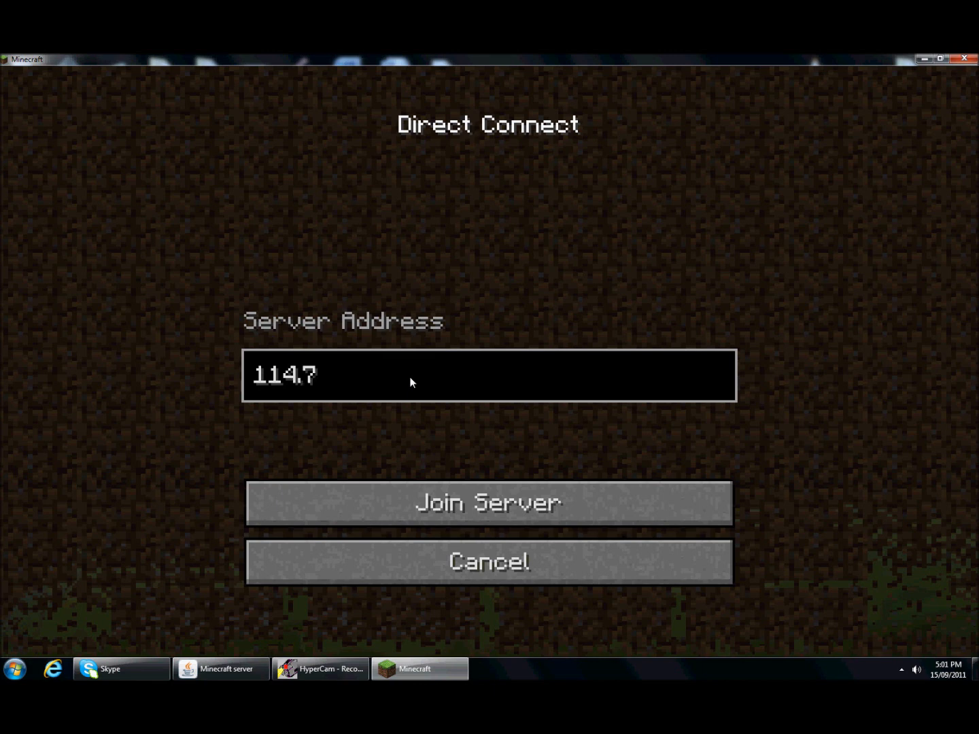
{"action": "left_click", "coordinate": [489, 504]}
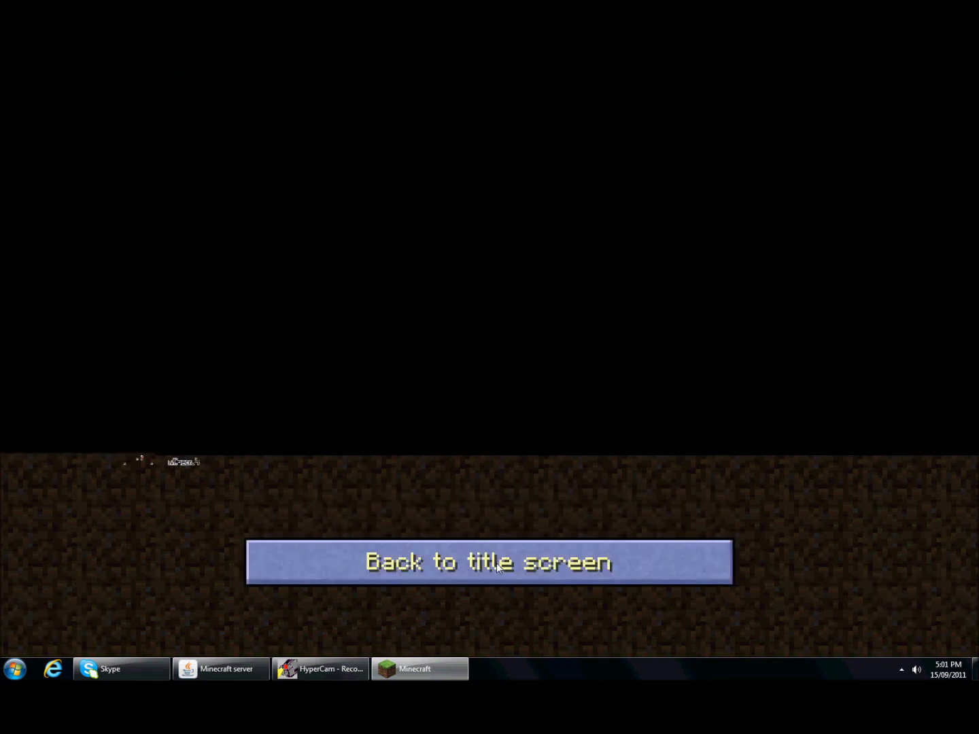
{"action": "left_click", "coordinate": [489, 562]}
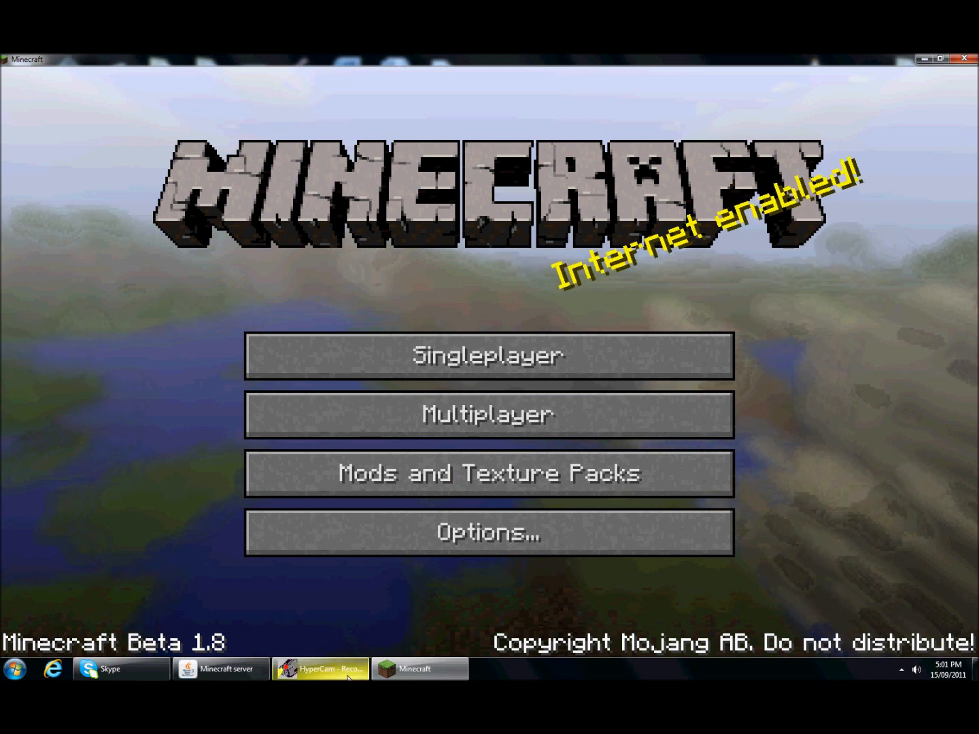
{"action": "mouse_move", "coordinate": [419, 668]}
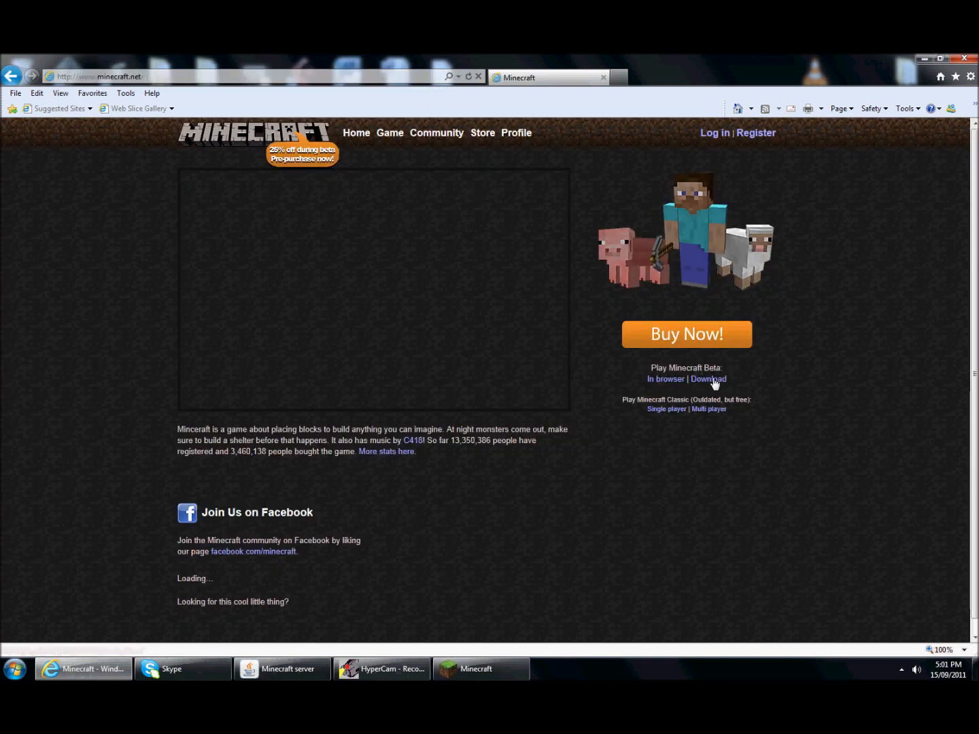
{"action": "left_click", "coordinate": [709, 379]}
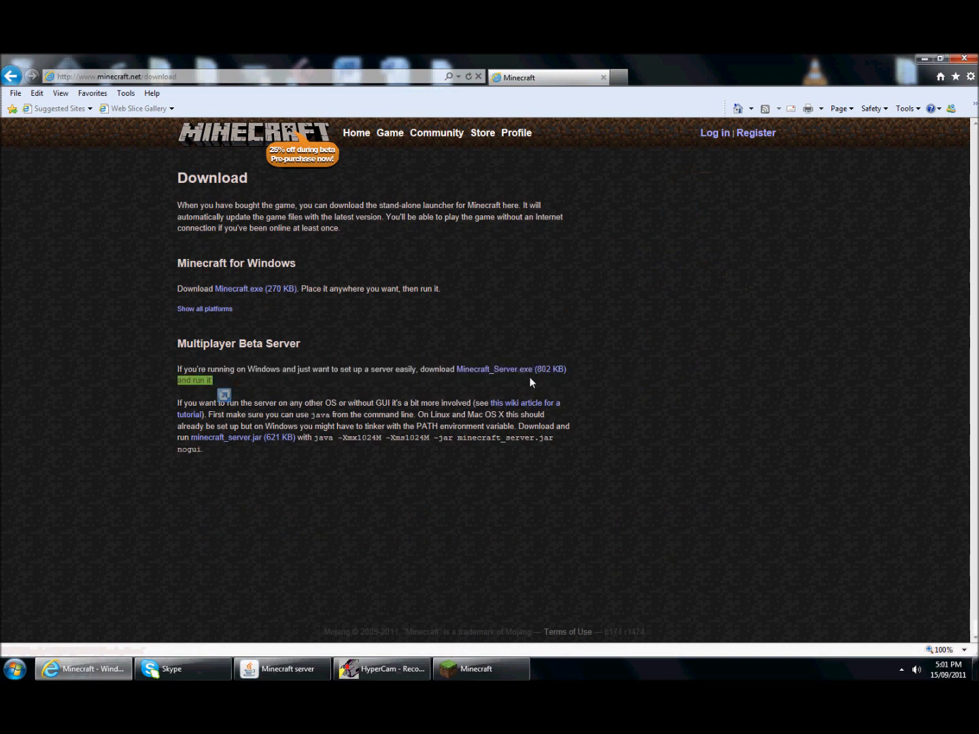
{"action": "left_click", "coordinate": [282, 668]}
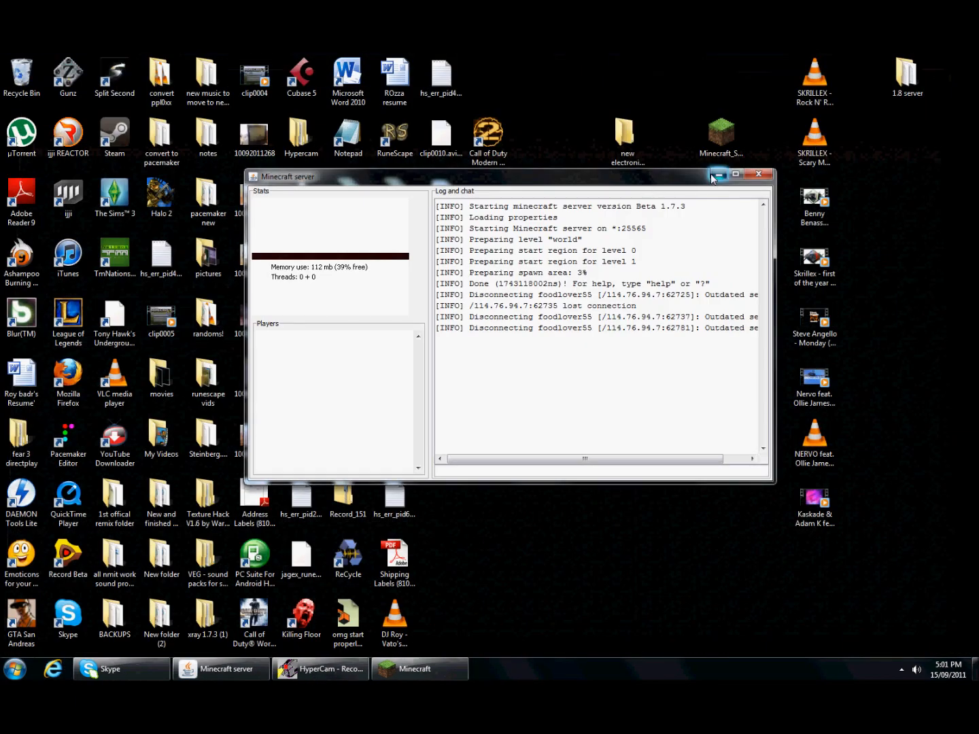
Step: Put Minecraft_Server into the new 'minecraft 1.8 multi server' desktop folder and open it
{"action": "left_click", "coordinate": [720, 174]}
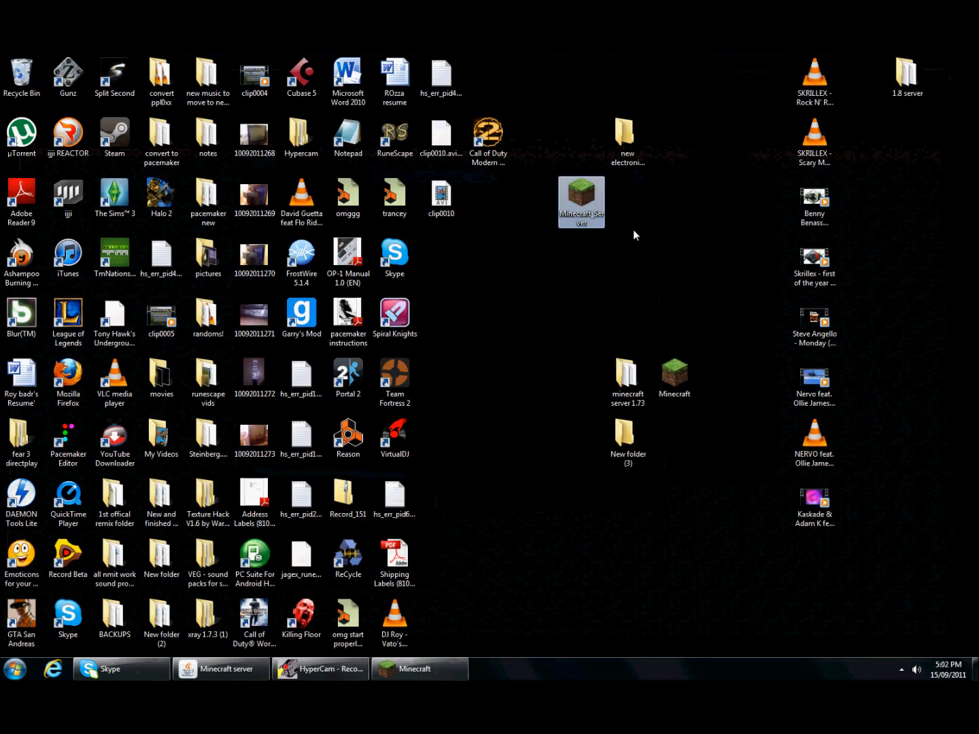
{"action": "left_click", "coordinate": [581, 202]}
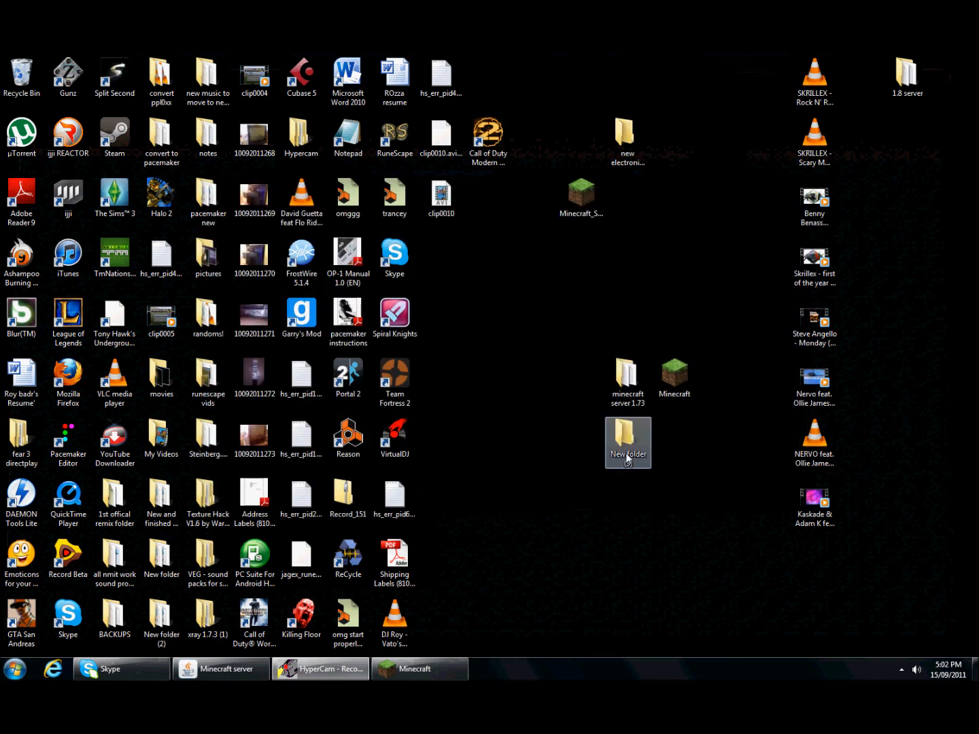
{"action": "double_click", "coordinate": [628, 443]}
{"action": "type", "text": "minecraft 1.8 multi server"}
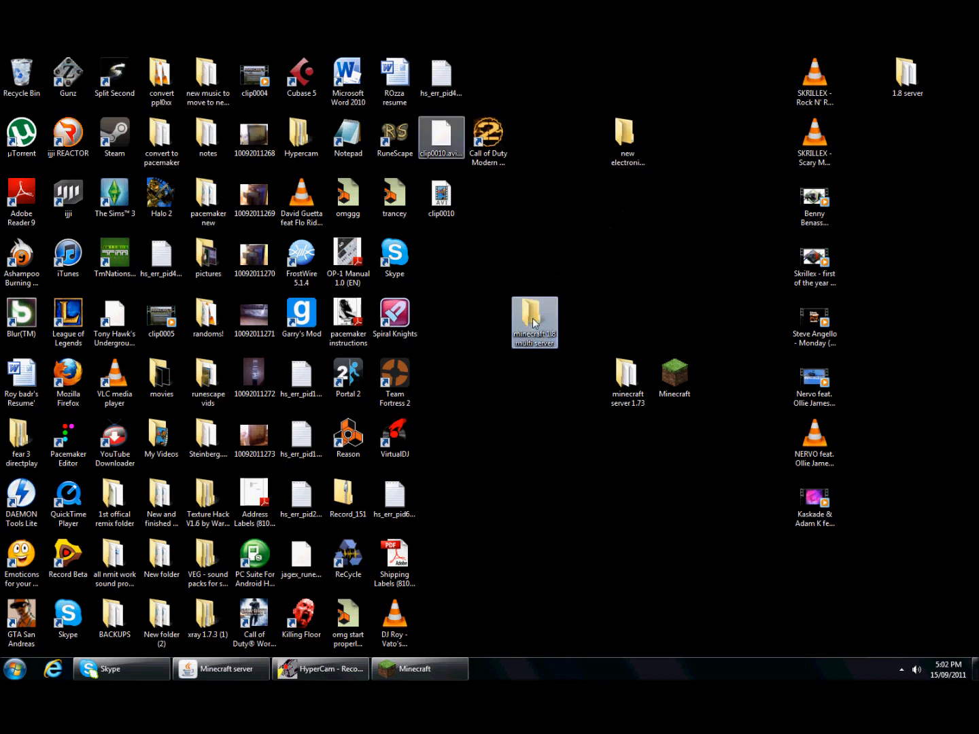
{"action": "double_click", "coordinate": [534, 320]}
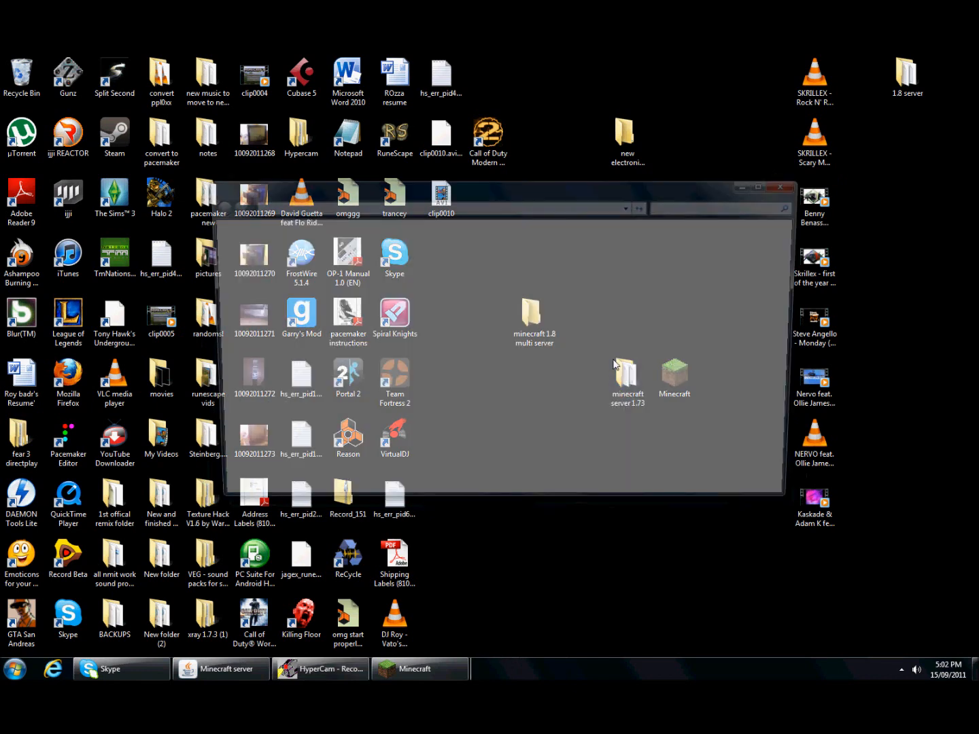
Step: Open the 'minecraft server 1.73' folder and drag its eleven items toward the 1.8 folder
{"action": "double_click", "coordinate": [627, 373]}
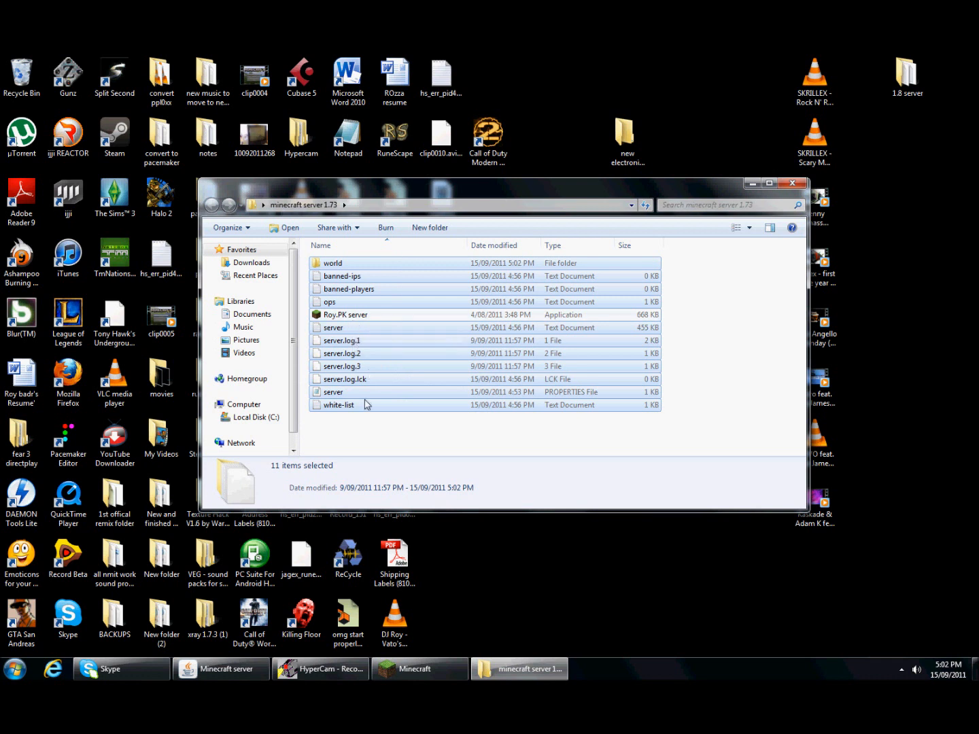
{"action": "mouse_move", "coordinate": [378, 265]}
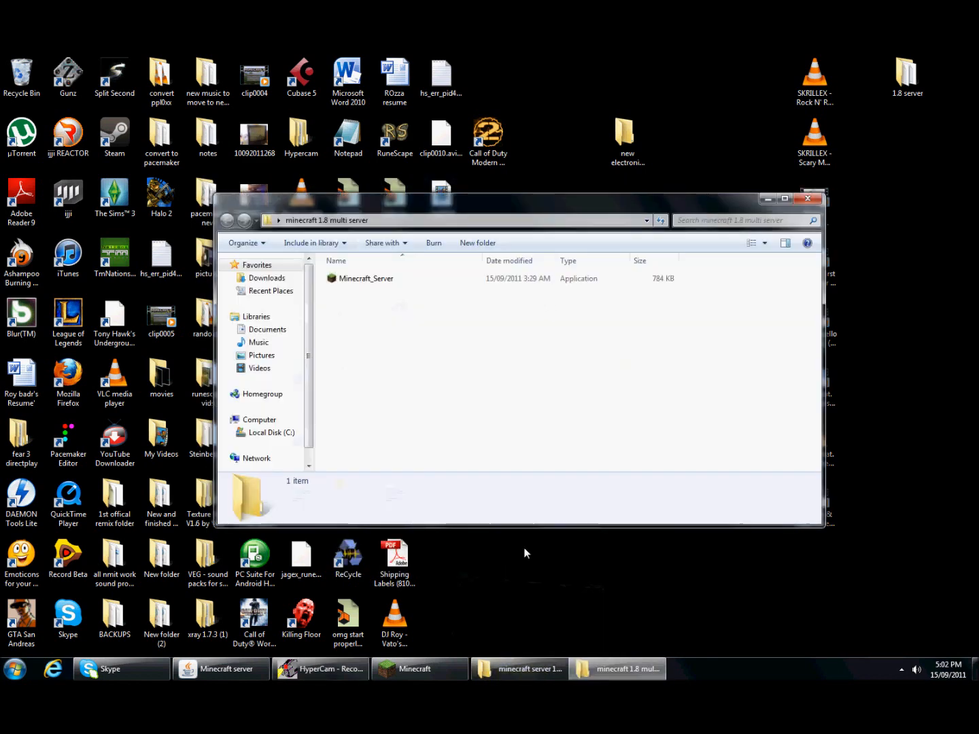
{"action": "left_click", "coordinate": [528, 669]}
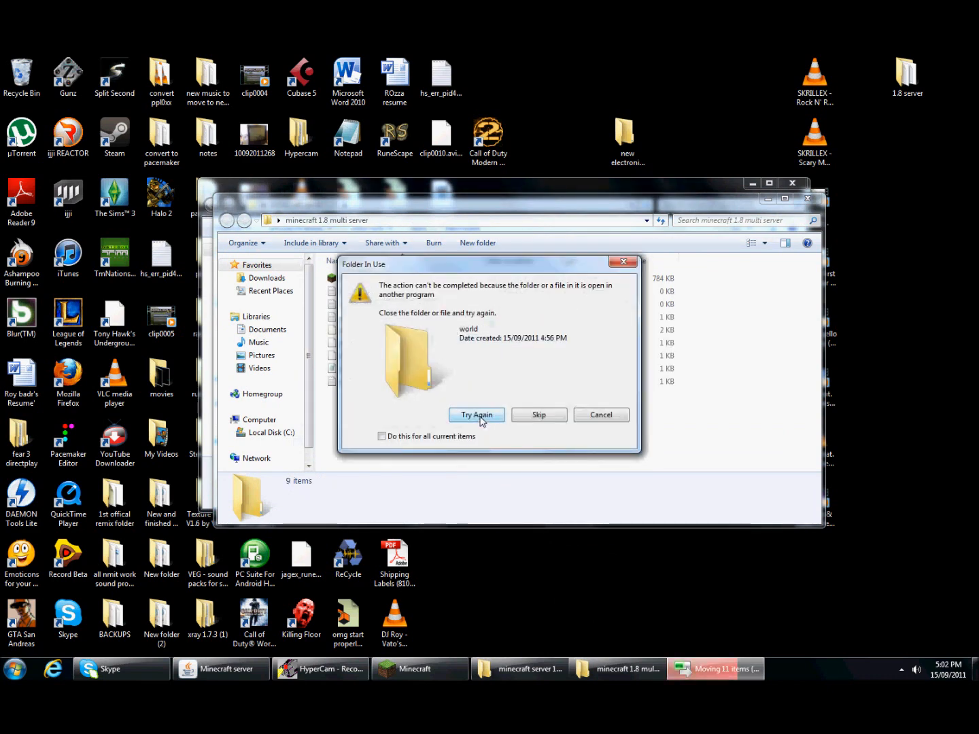
Step: Retry moving the world folder once the server is closed, and skip the missing server.log.lck
{"action": "left_click", "coordinate": [476, 415]}
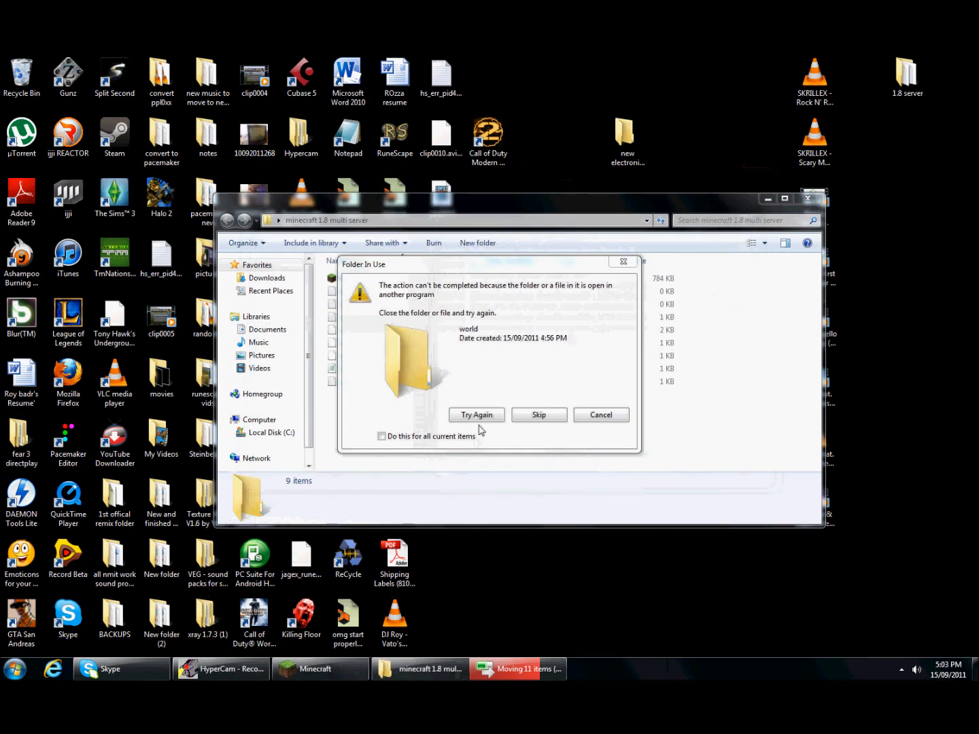
{"action": "left_click", "coordinate": [476, 415]}
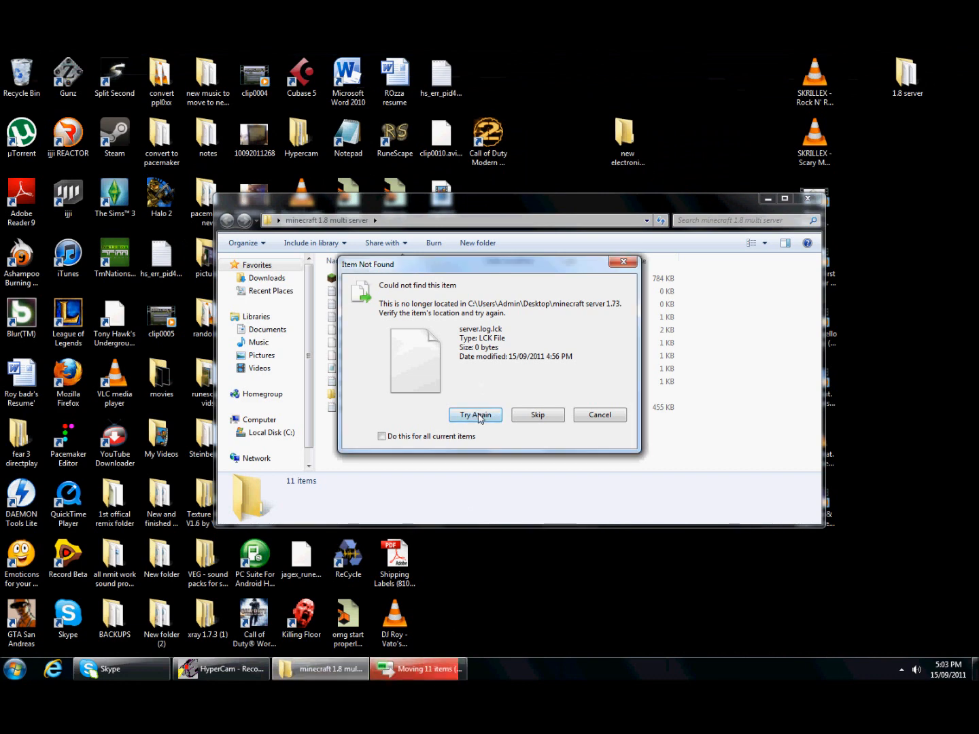
{"action": "left_click", "coordinate": [475, 414]}
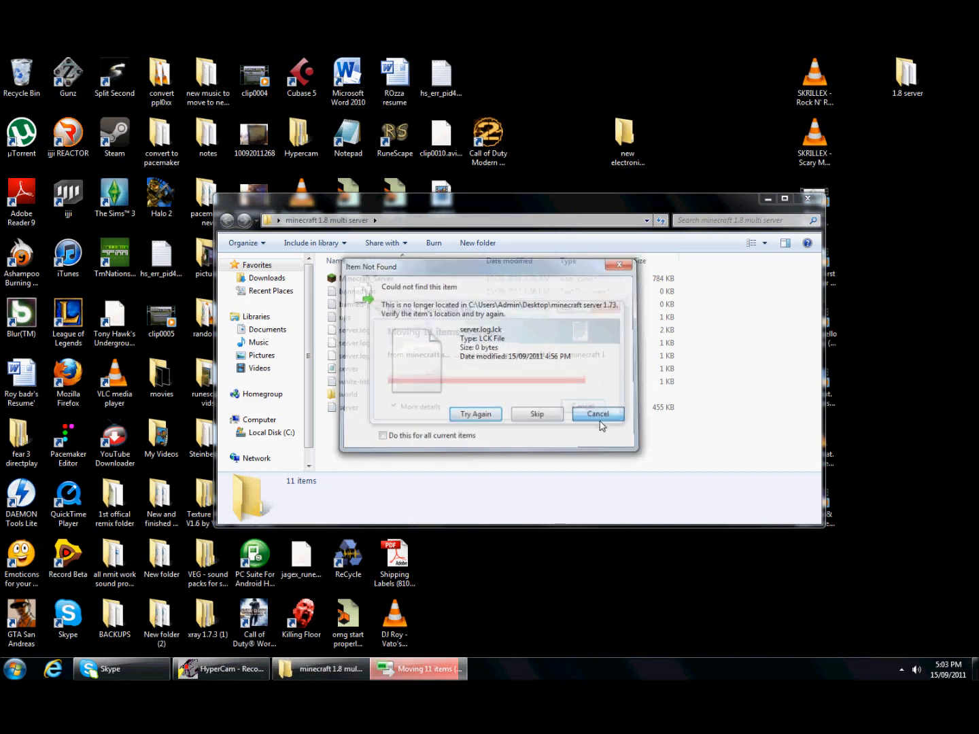
{"action": "left_click", "coordinate": [598, 414]}
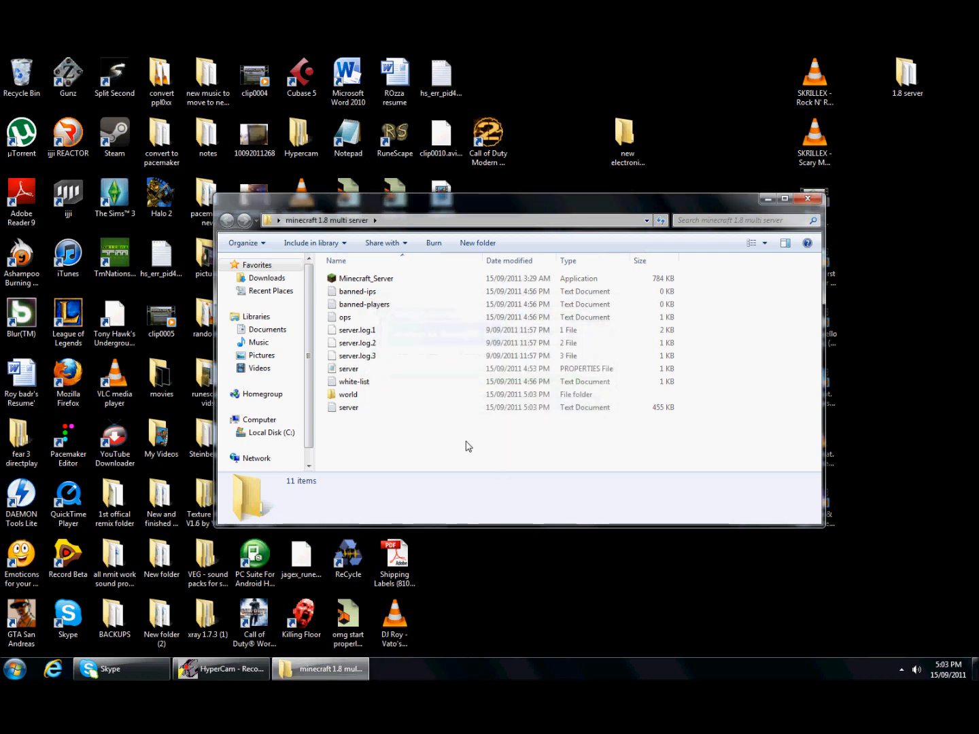
Step: Start the new server program, then launch Minecraft past the security warning and log in
{"action": "left_click", "coordinate": [365, 278]}
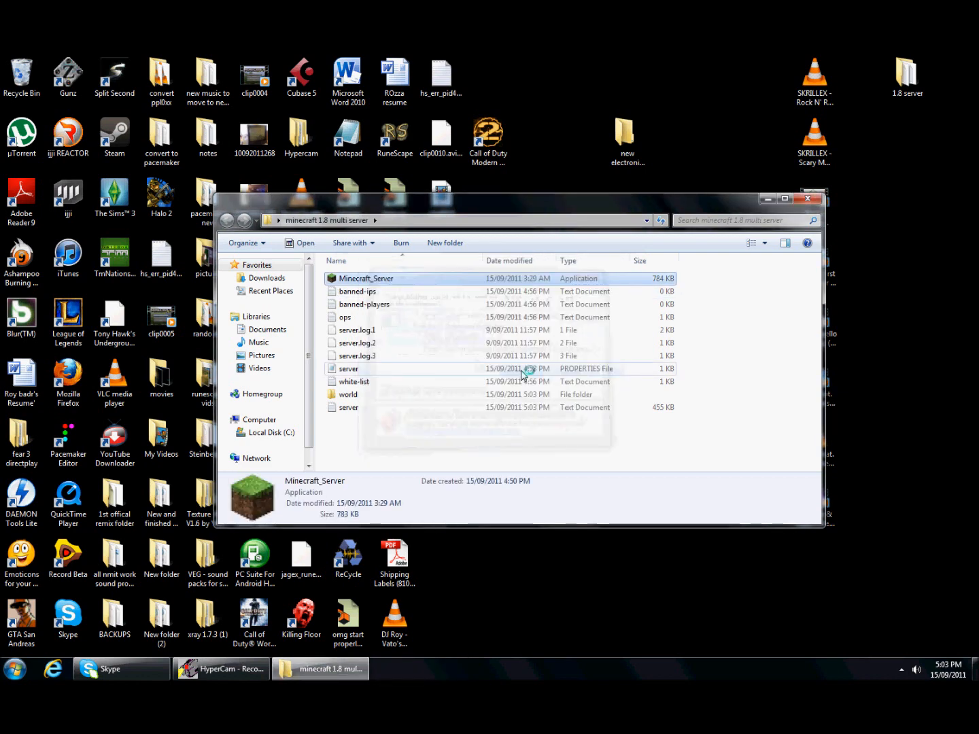
{"action": "double_click", "coordinate": [365, 278]}
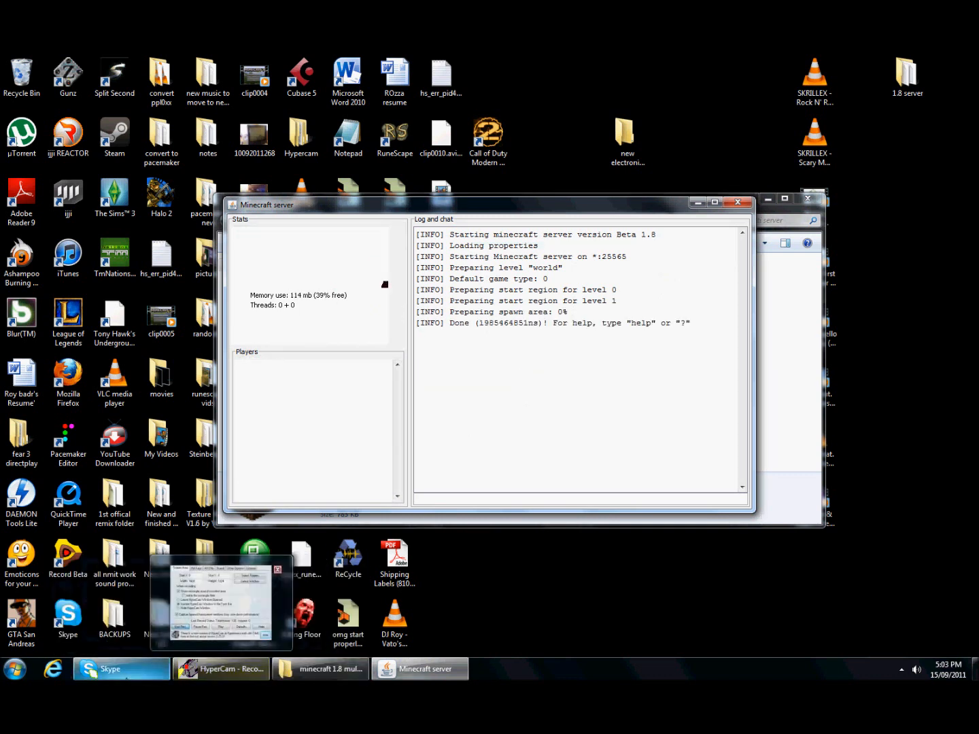
{"action": "left_click", "coordinate": [320, 670]}
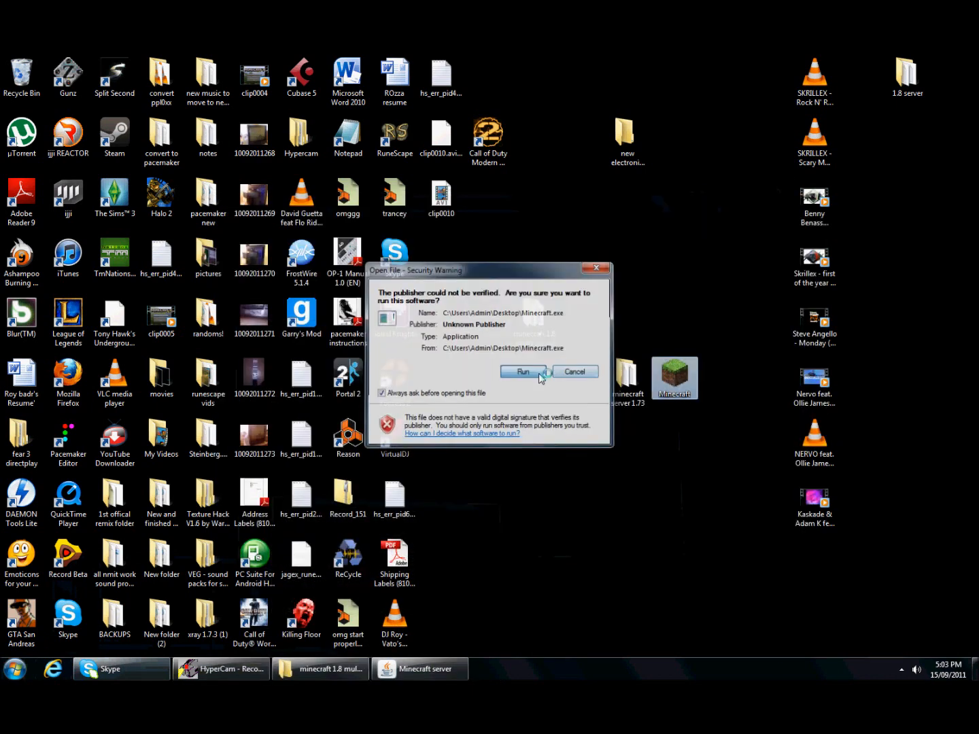
{"action": "left_click", "coordinate": [523, 372]}
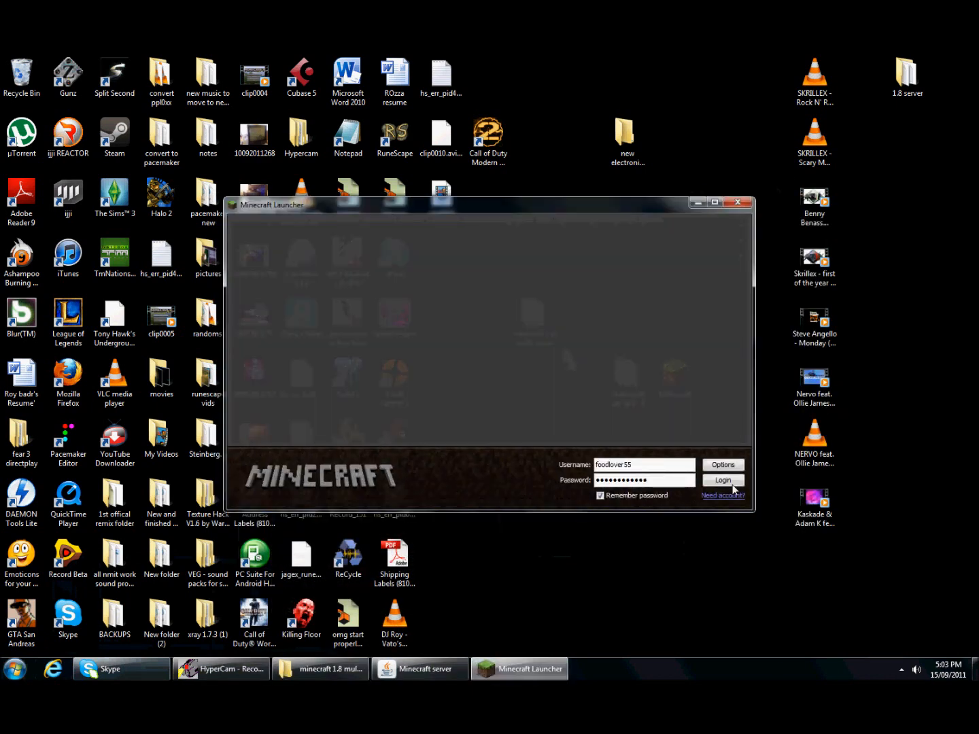
{"action": "left_click", "coordinate": [723, 480]}
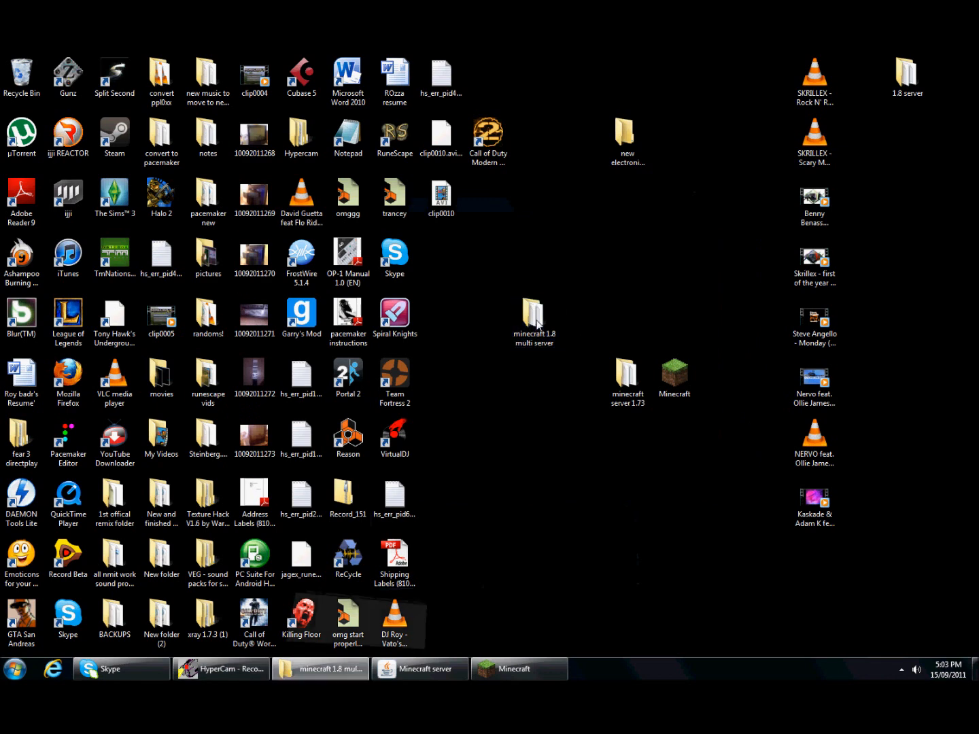
Step: Run Minecraft_Server from the 'minecraft 1.8 multi server' folder
{"action": "double_click", "coordinate": [535, 317]}
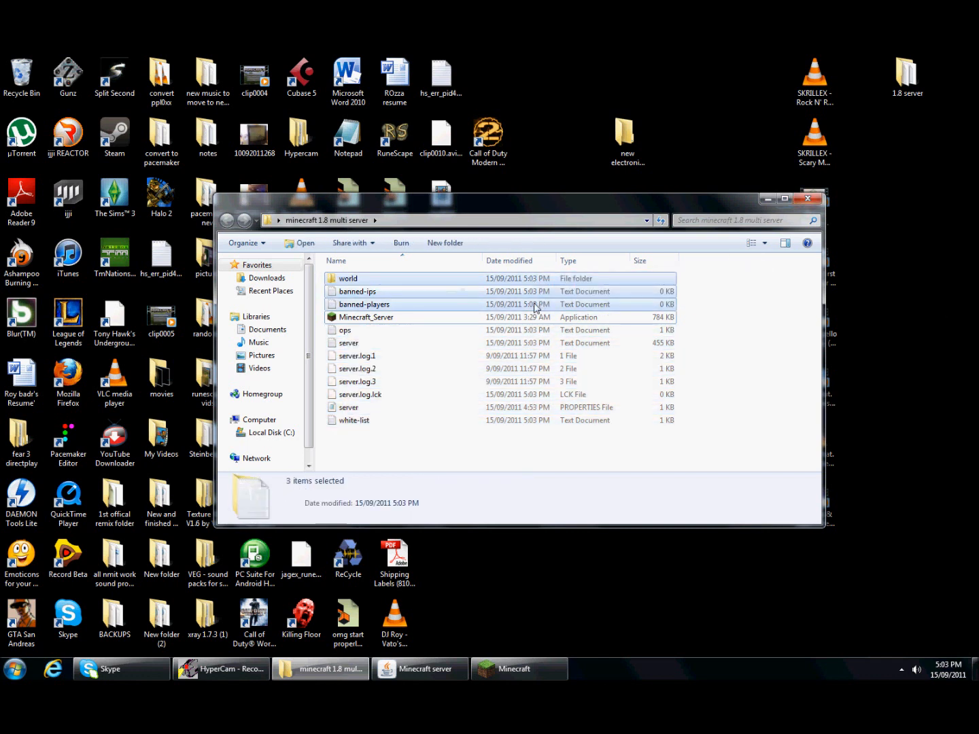
{"action": "left_click", "coordinate": [366, 317]}
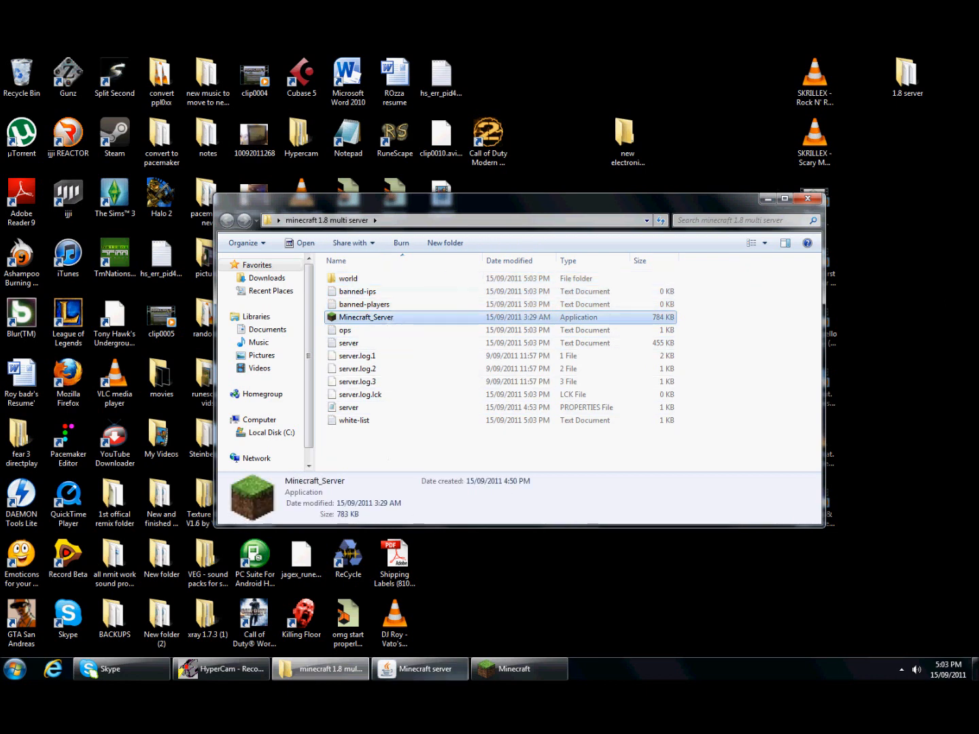
{"action": "double_click", "coordinate": [366, 316]}
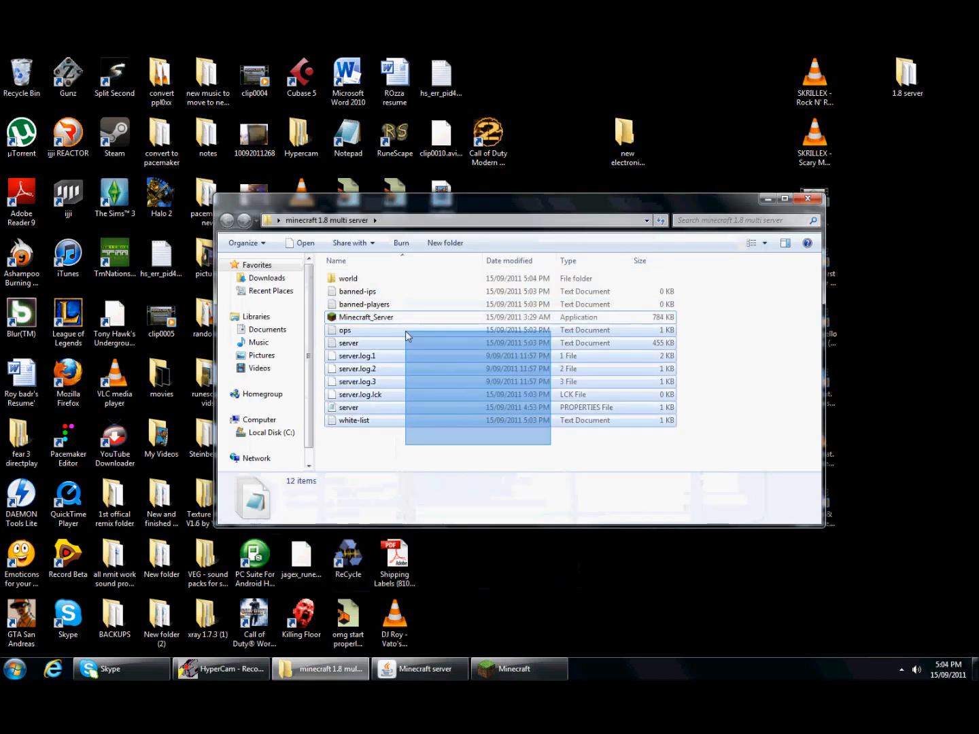
{"action": "left_click", "coordinate": [519, 669]}
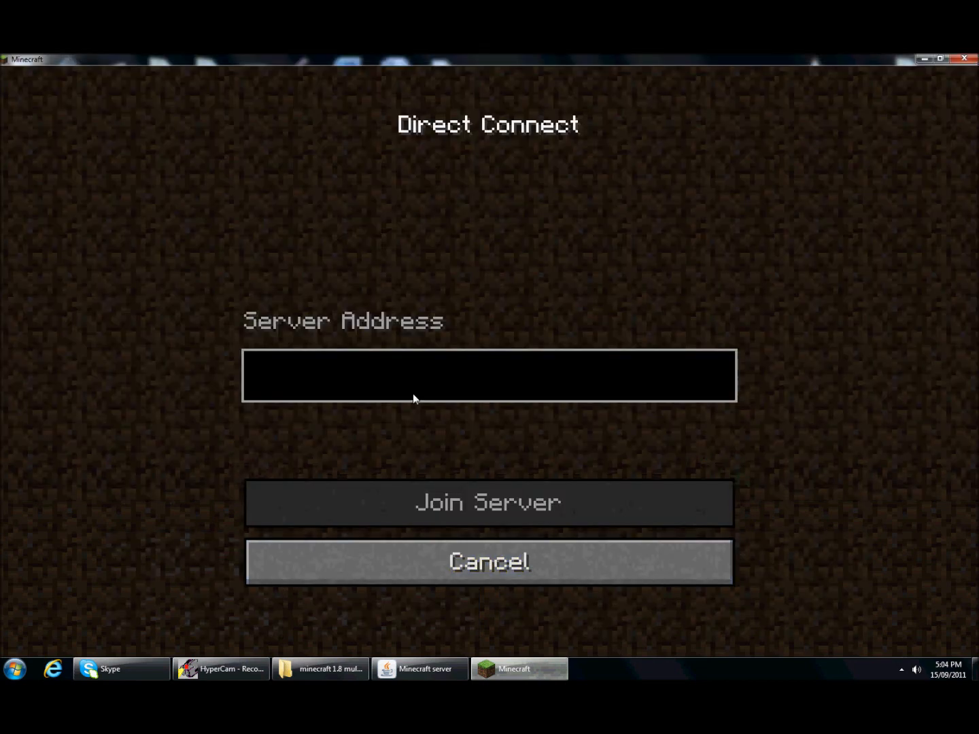
Step: Direct-connect to server address 114.76.9 and join
{"action": "type", "text": "114.76.9"}
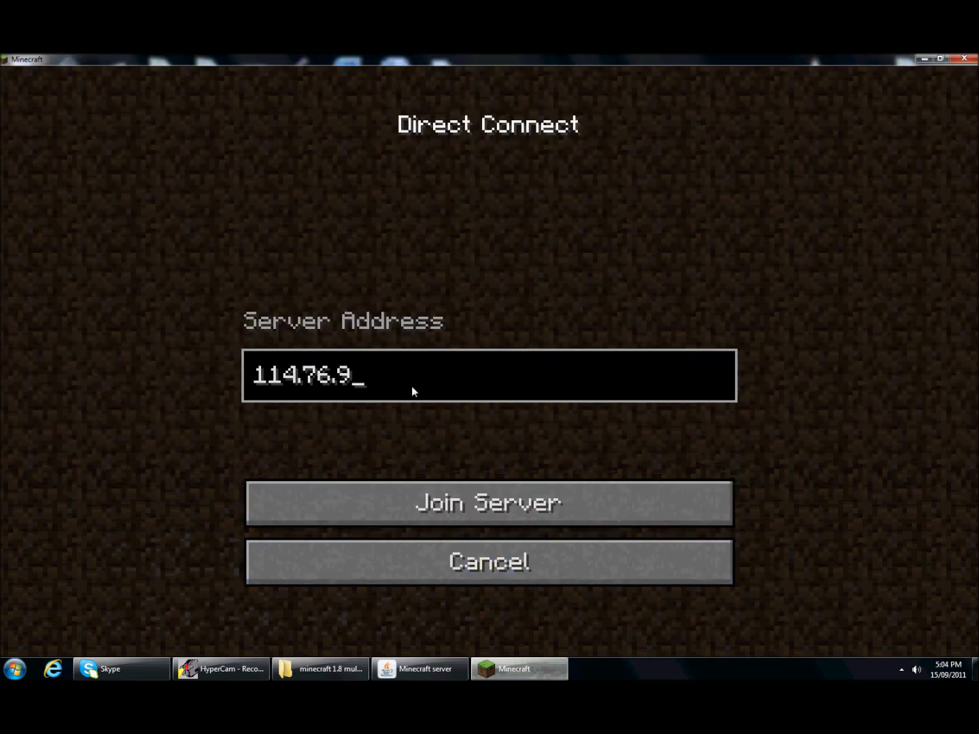
{"action": "left_click", "coordinate": [488, 502]}
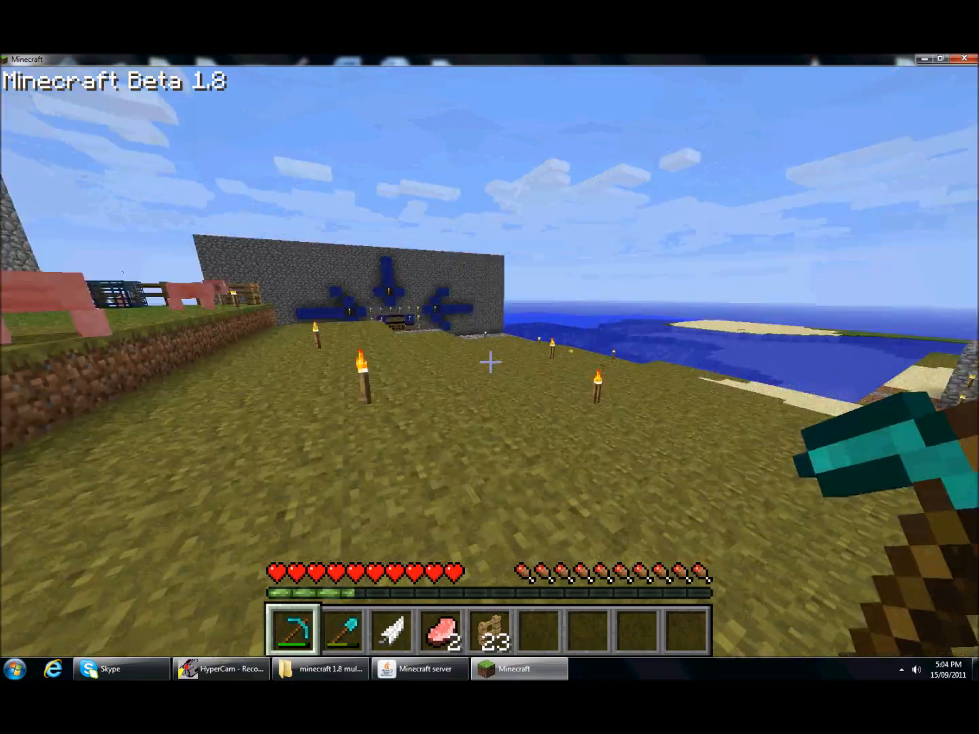
{"action": "mouse_move", "coordinate": [490, 361]}
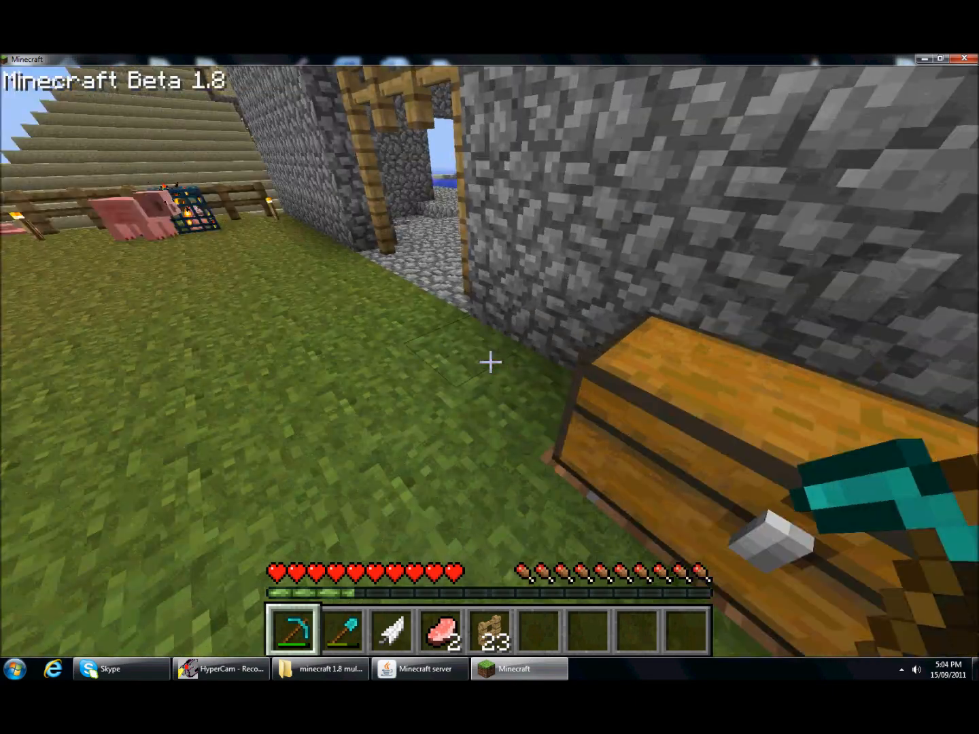
{"action": "mouse_move", "coordinate": [490, 361]}
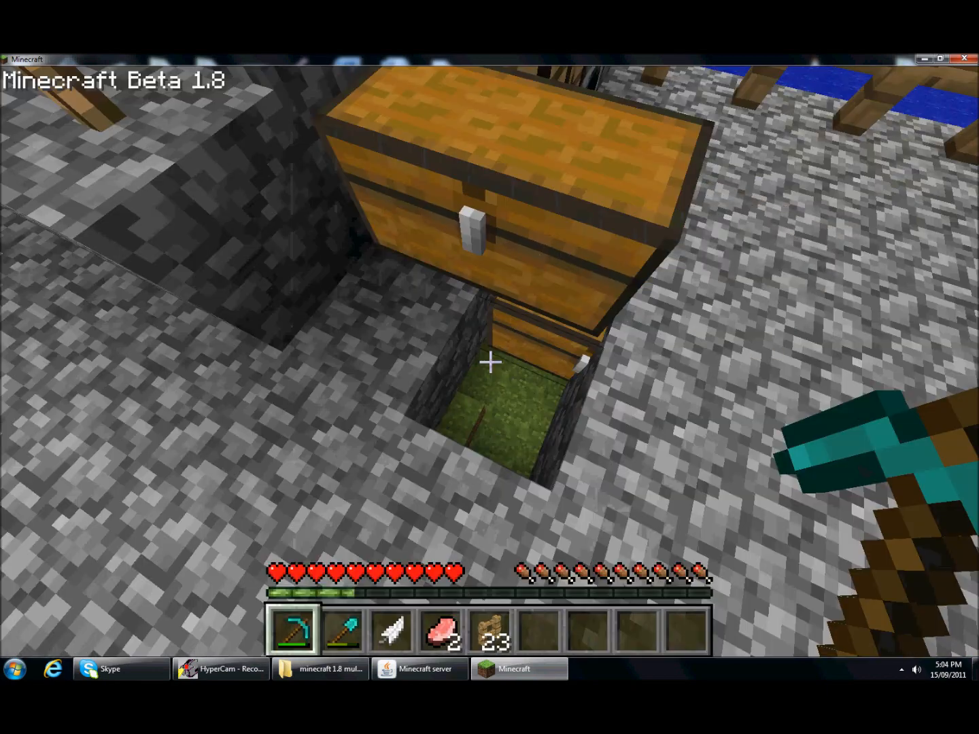
{"action": "mouse_move", "coordinate": [490, 367]}
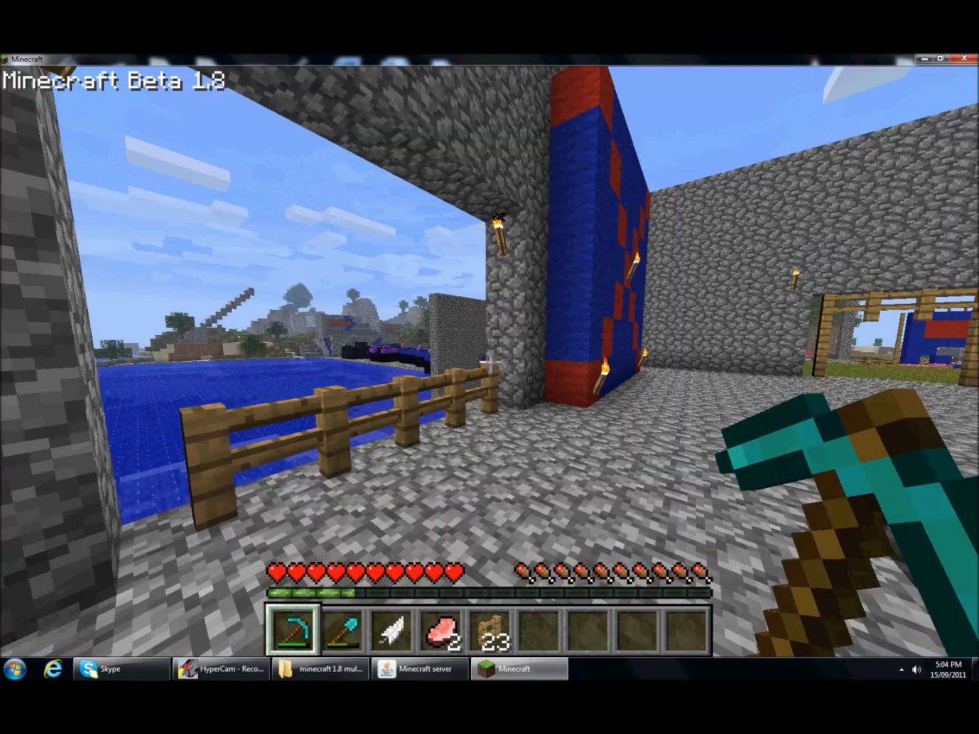
Step: Finish touring the old builds, chests and fences, then pause the game with Esc
{"action": "key", "text": "Escape"}
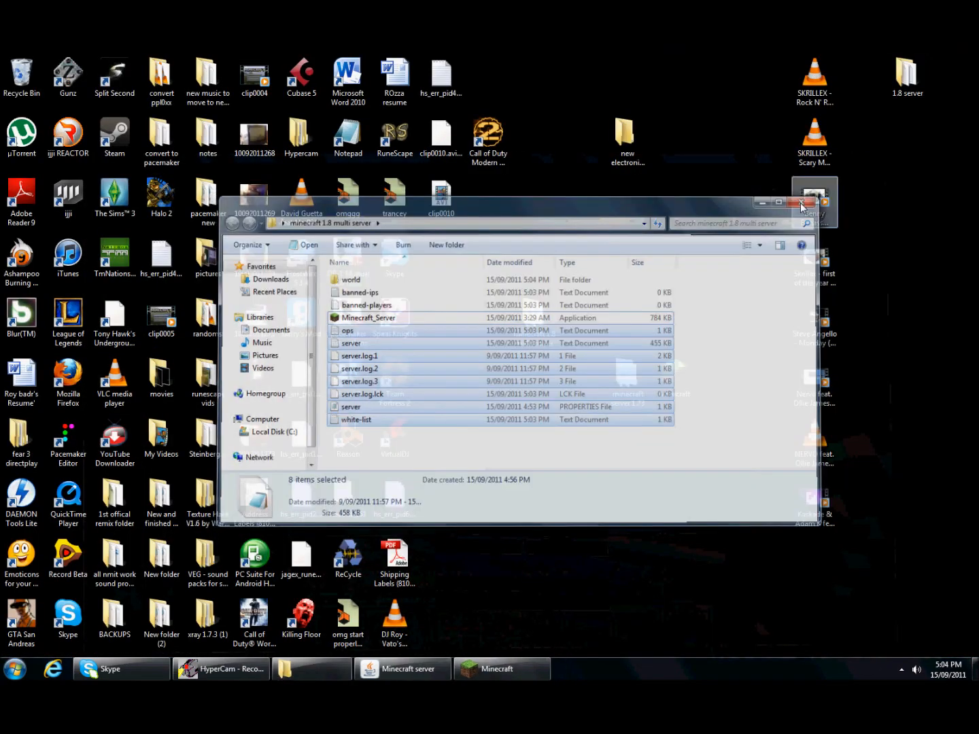
Step: Browse the 1.73 and 1.8 server folders, close Explorer, and resume play in Minecraft
{"action": "left_click", "coordinate": [803, 203]}
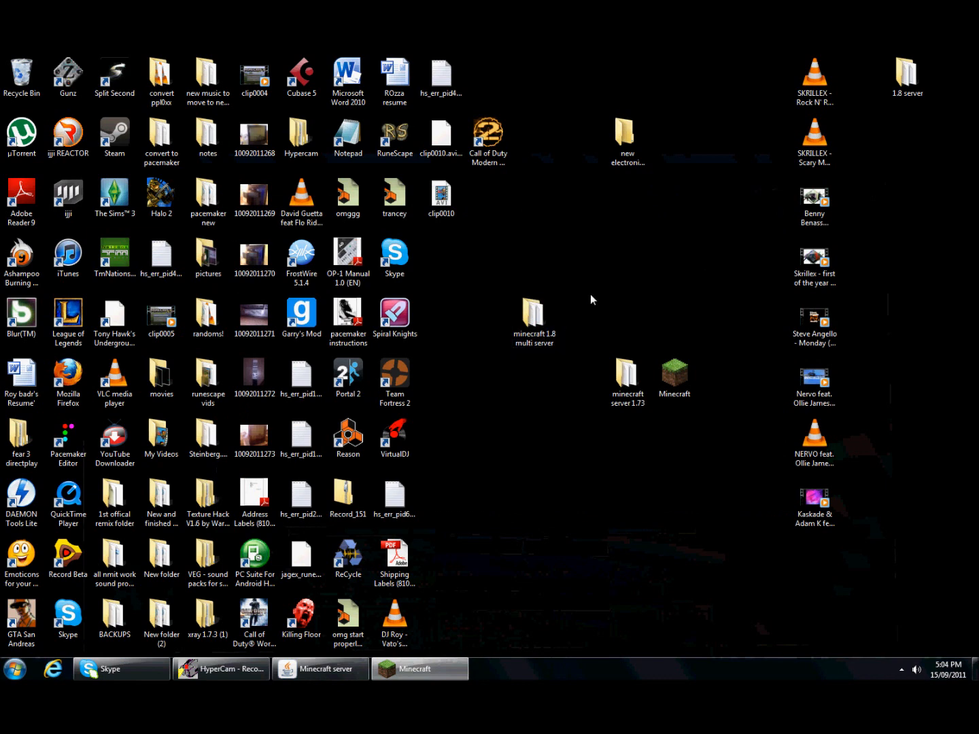
{"action": "double_click", "coordinate": [534, 312]}
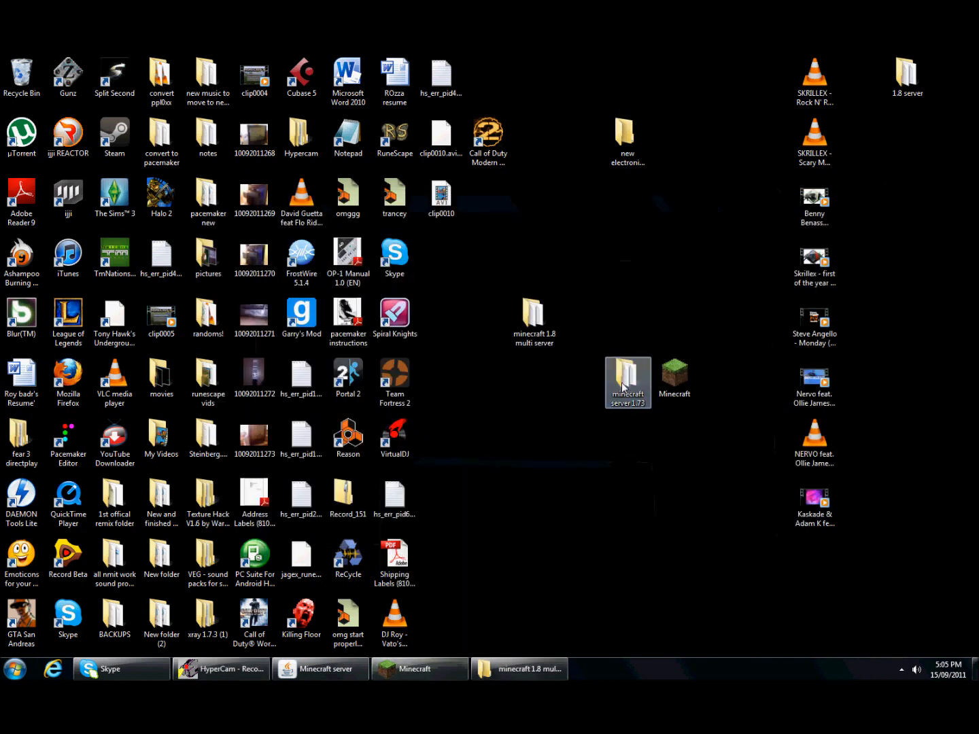
{"action": "double_click", "coordinate": [627, 383]}
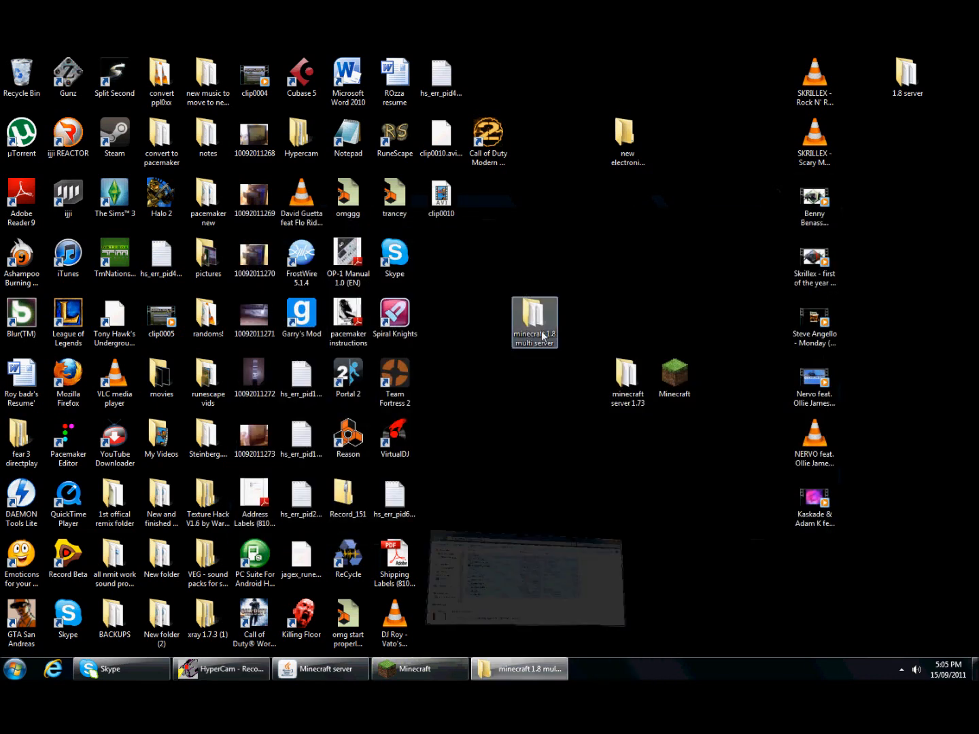
{"action": "double_click", "coordinate": [534, 320]}
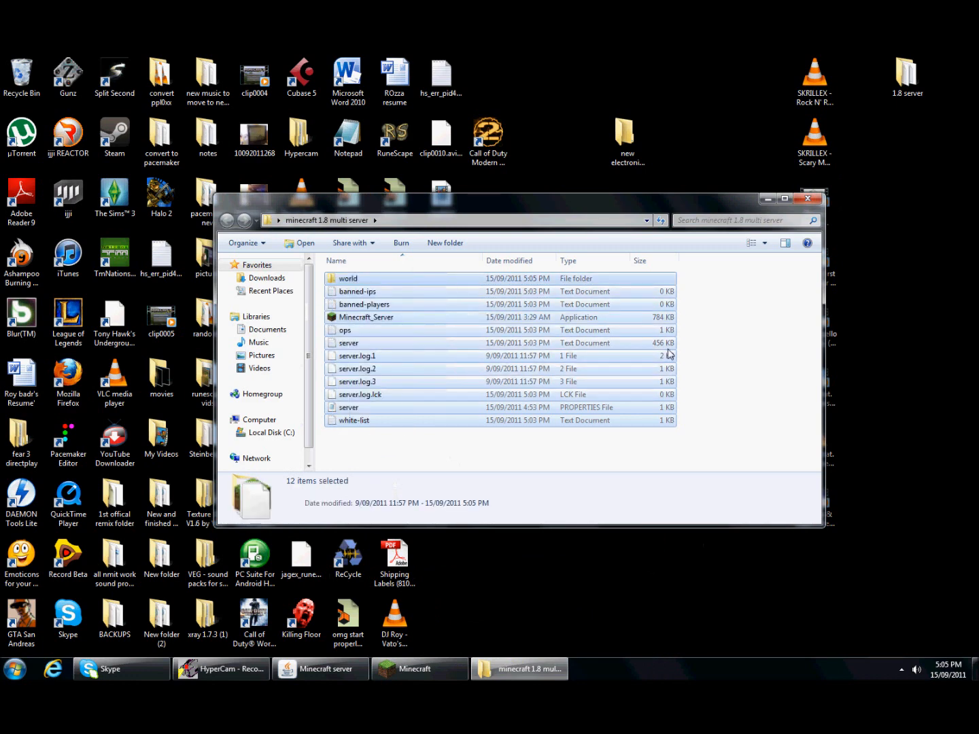
{"action": "left_click", "coordinate": [366, 317]}
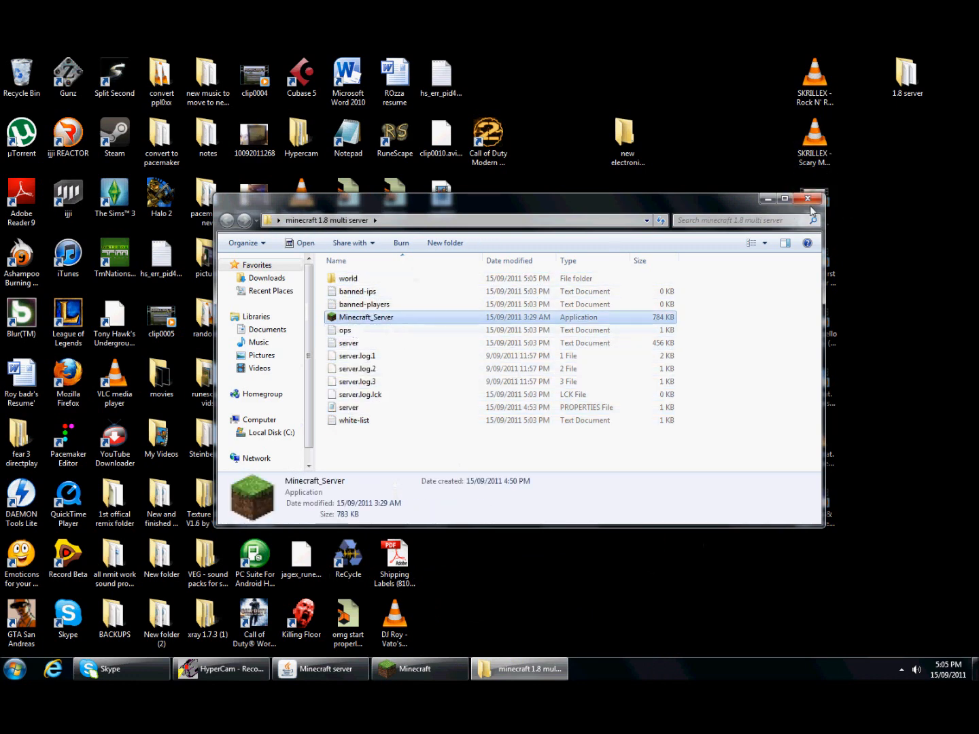
{"action": "left_click", "coordinate": [419, 669]}
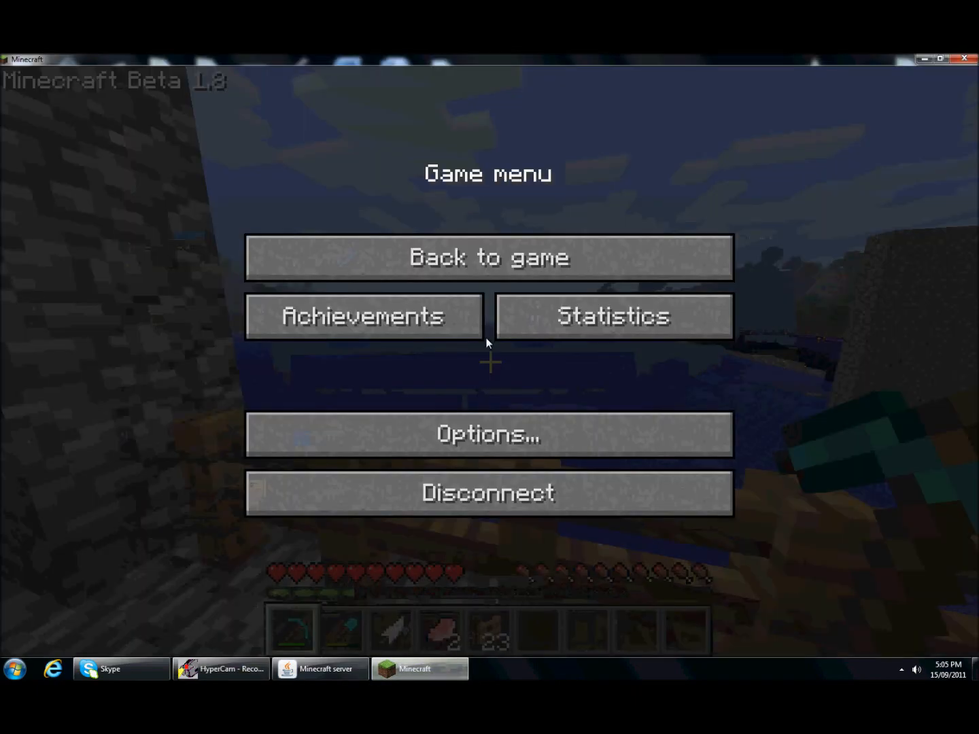
{"action": "left_click", "coordinate": [488, 257]}
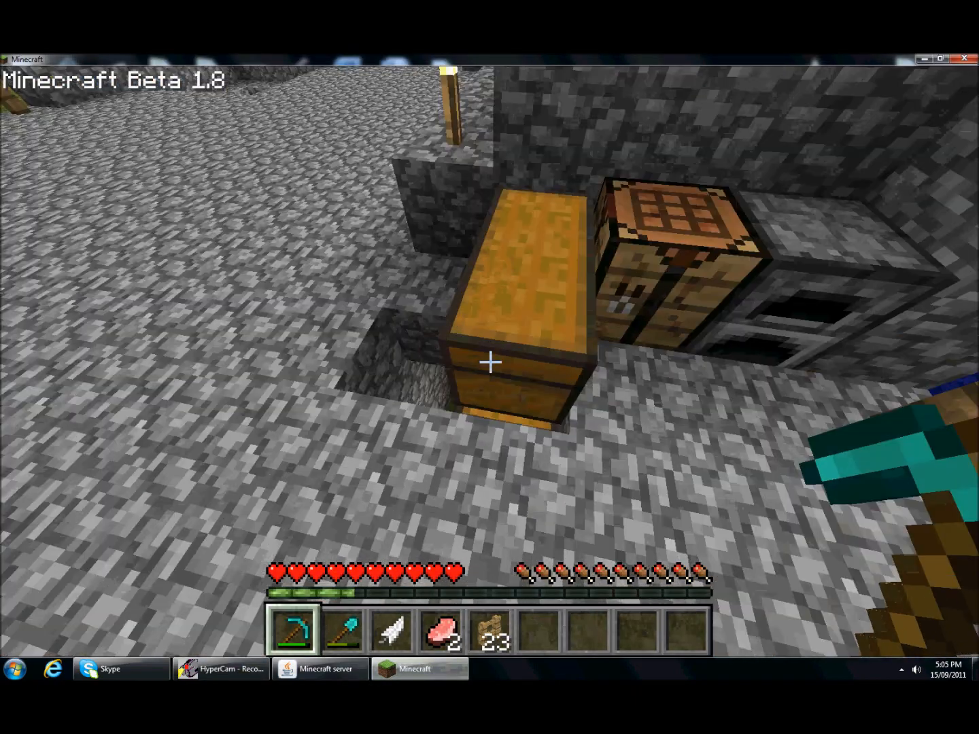